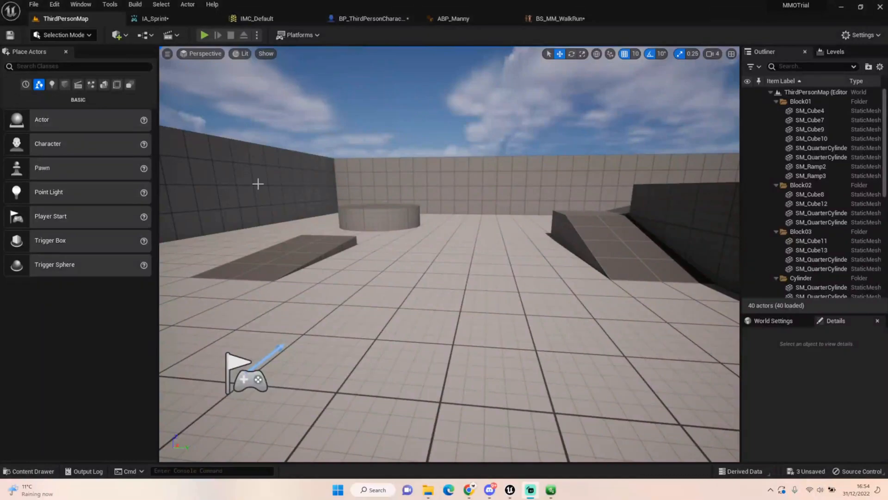
pyautogui.moveTo(313, 244)
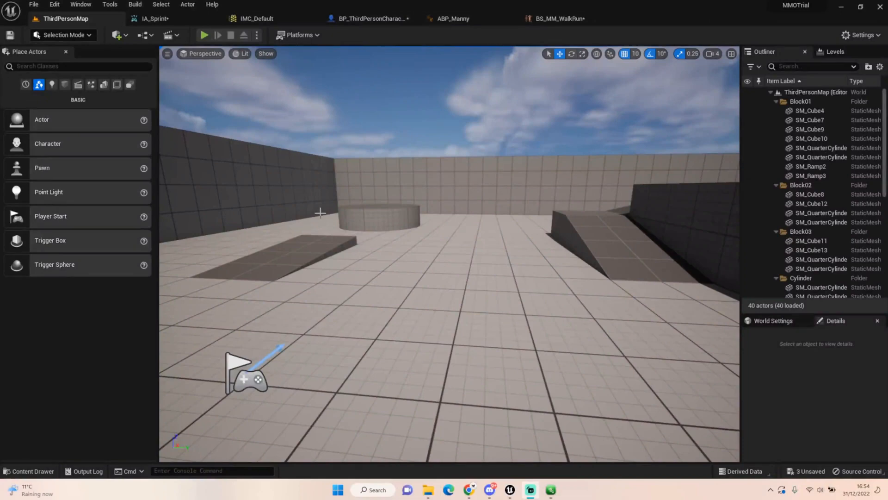
pyautogui.moveTo(363, 329)
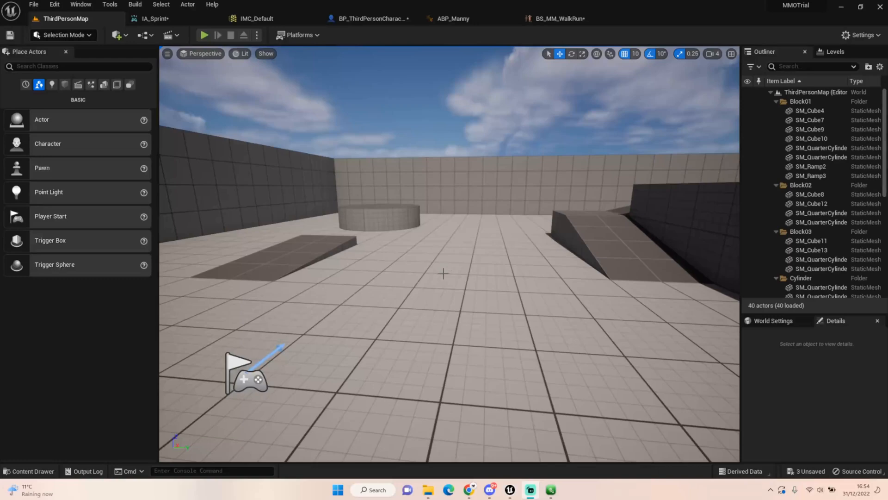
pyautogui.moveTo(377, 271)
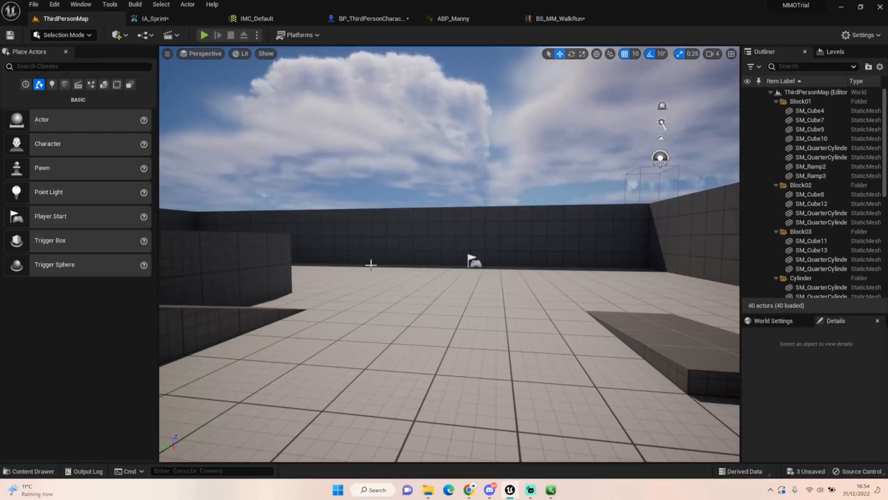
pyautogui.moveTo(395, 253)
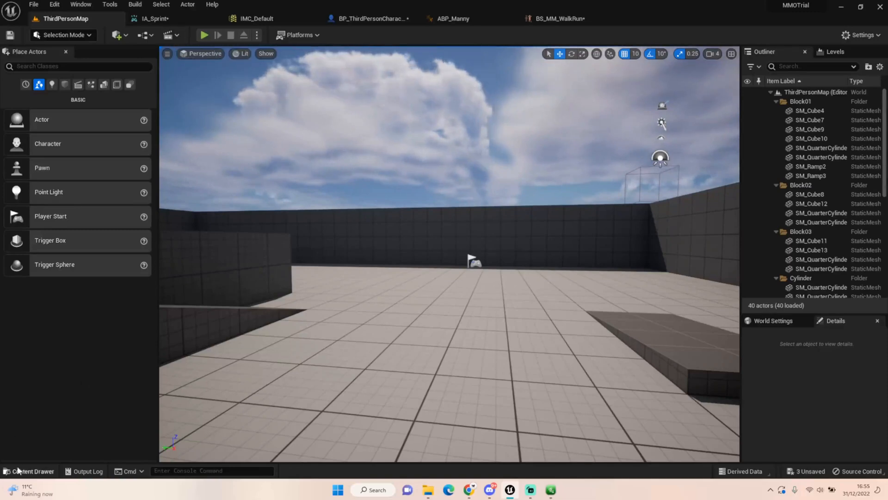
# Step: Review IA_Sprint and the IMC_Default mapping context binding IA_Sprint to Left Shift
pyautogui.click(31, 471)
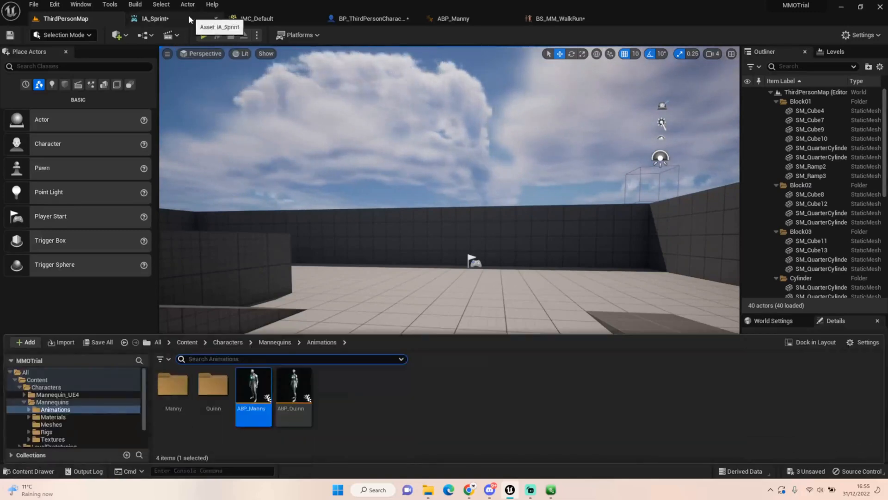
pyautogui.click(153, 18)
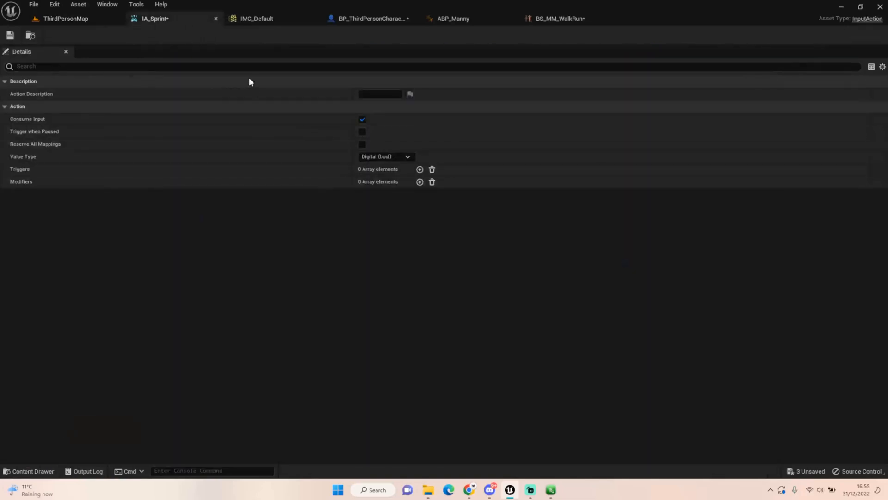
pyautogui.click(256, 18)
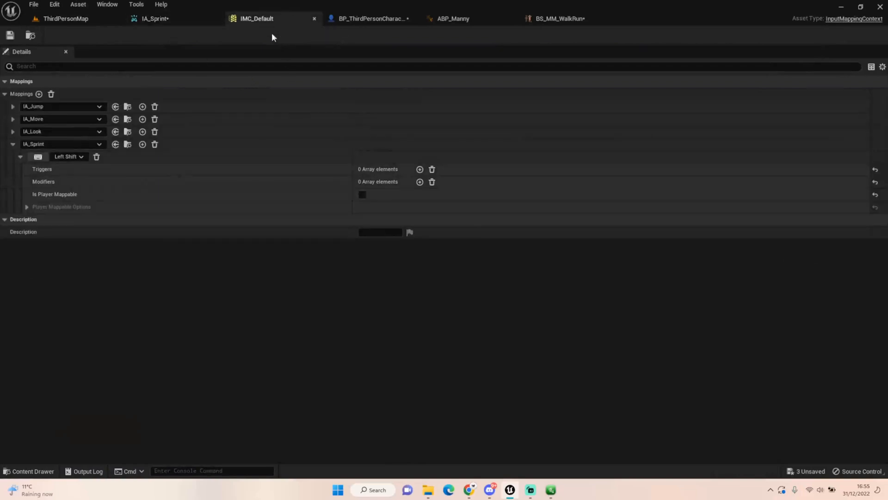
pyautogui.moveTo(277, 142)
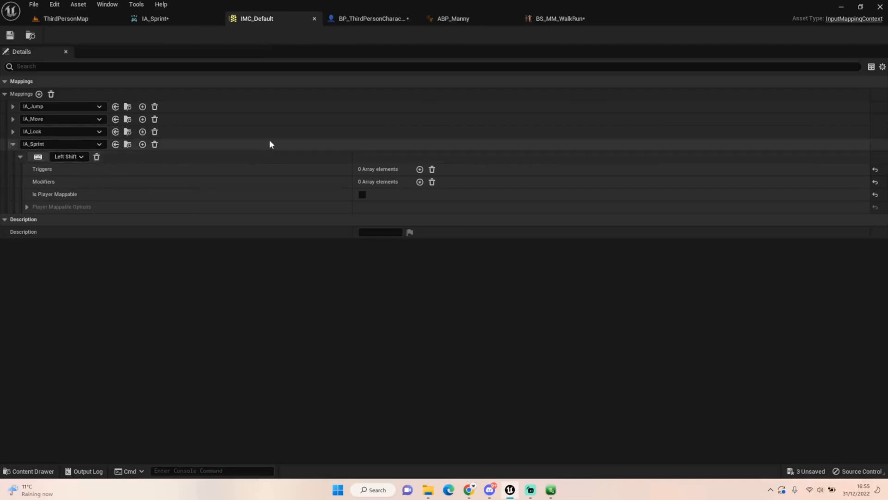
pyautogui.moveTo(56, 106)
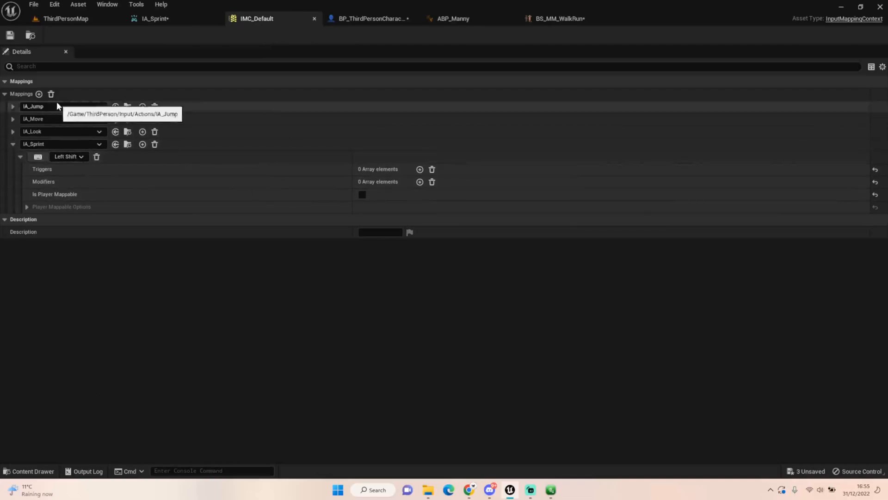
pyautogui.moveTo(433, 36)
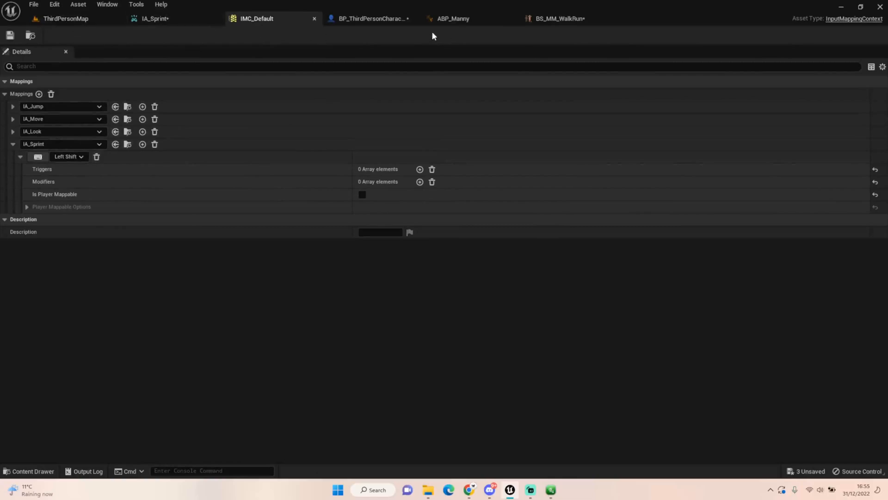
# Step: View the BS_MM_WalkRun blend space and its Speed axis from 0 to 500
pyautogui.click(561, 18)
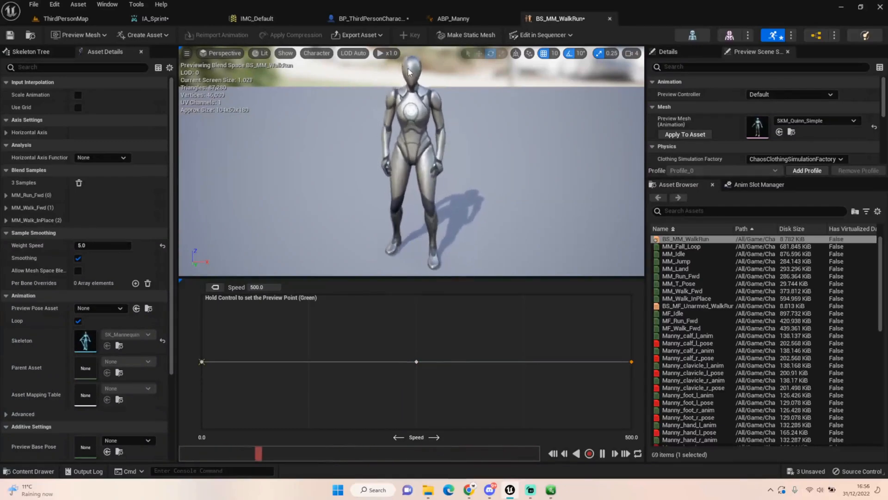
# Step: Show the BP_ThirdPersonCharacter Event Graph with the Sprint On Server and Sprint On Client events
pyautogui.click(369, 18)
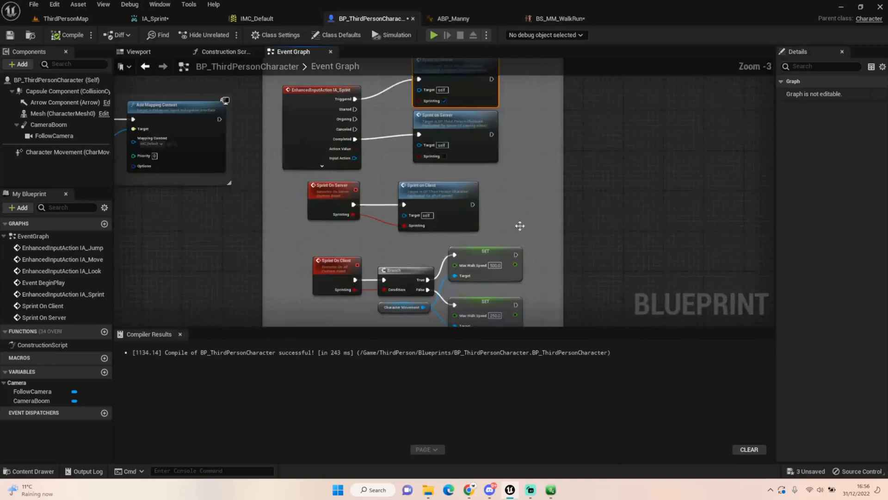
pyautogui.moveTo(561, 197)
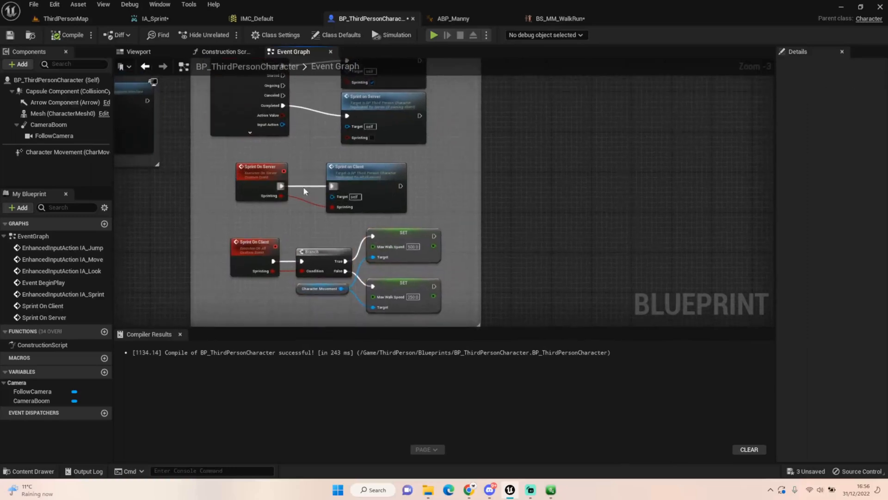
# Step: Confirm Sprint On Server replicates as Run on Server and Sprint On Client as Multicast
pyautogui.click(261, 167)
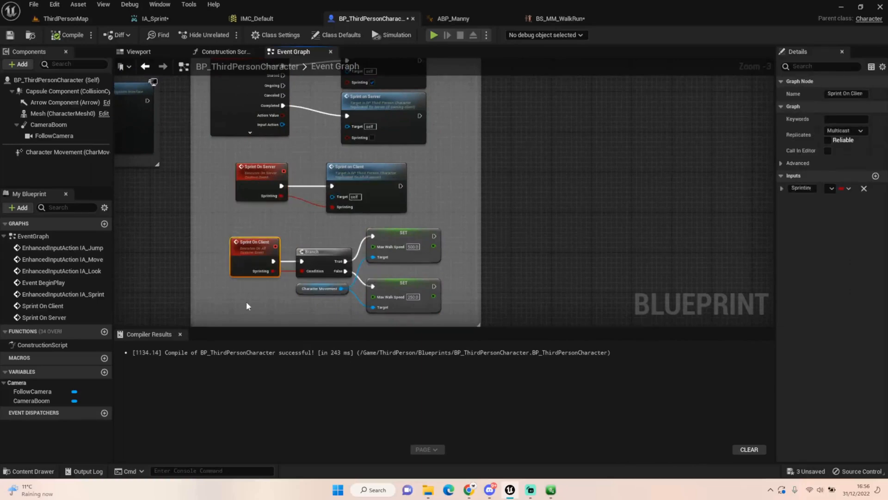
pyautogui.click(261, 172)
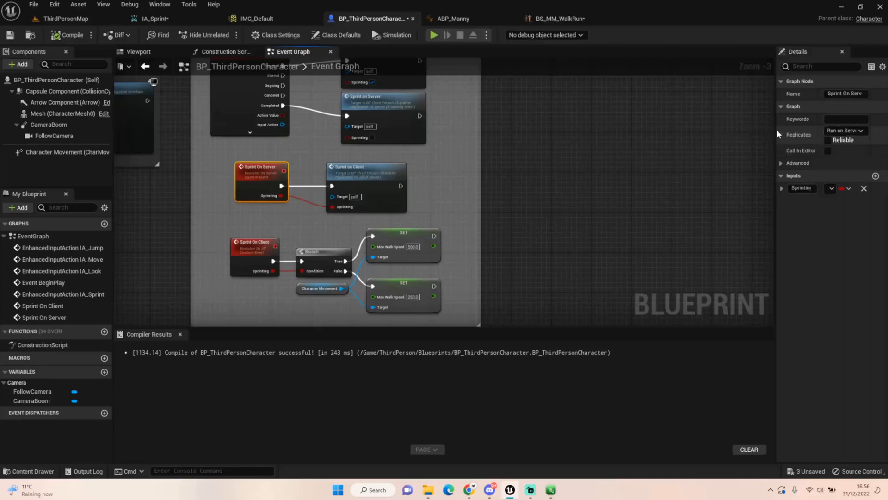
pyautogui.click(845, 131)
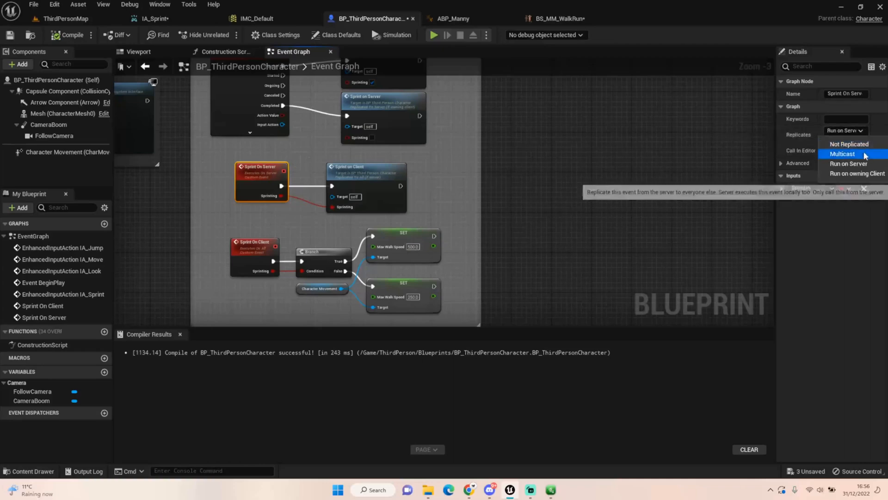
pyautogui.moveTo(848, 164)
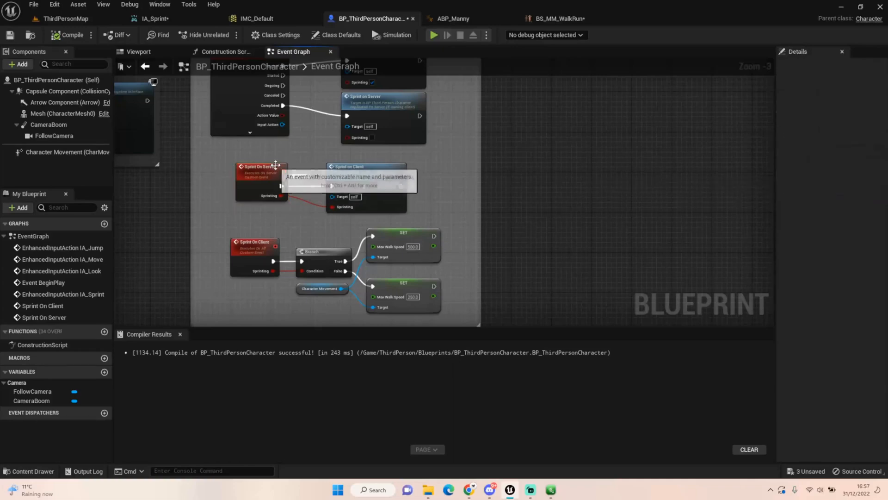
pyautogui.click(260, 166)
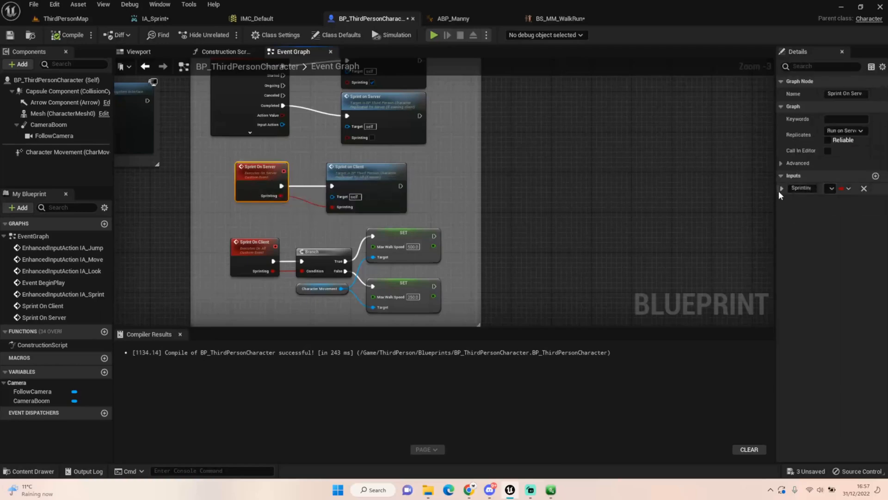
pyautogui.moveTo(248, 256)
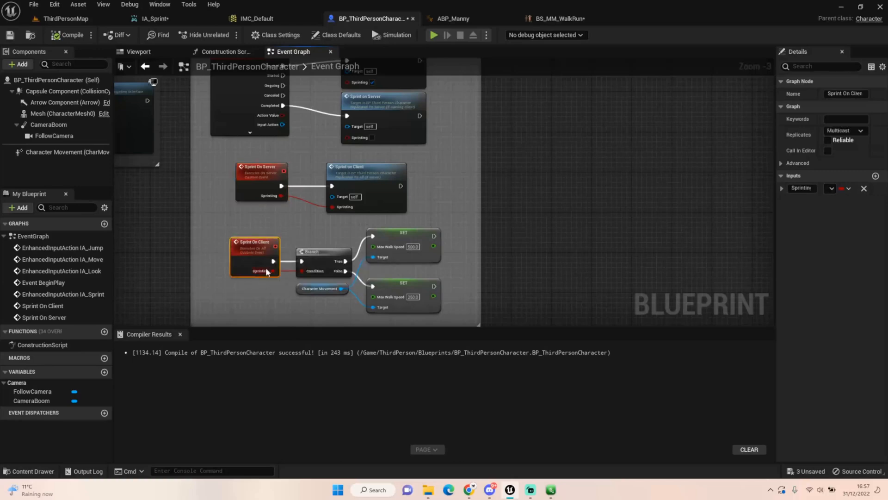
pyautogui.click(844, 131)
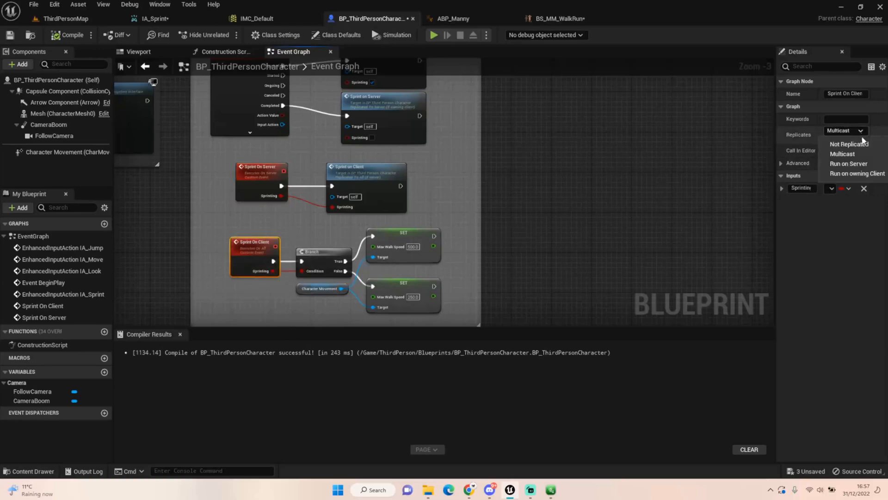
pyautogui.moveTo(858, 174)
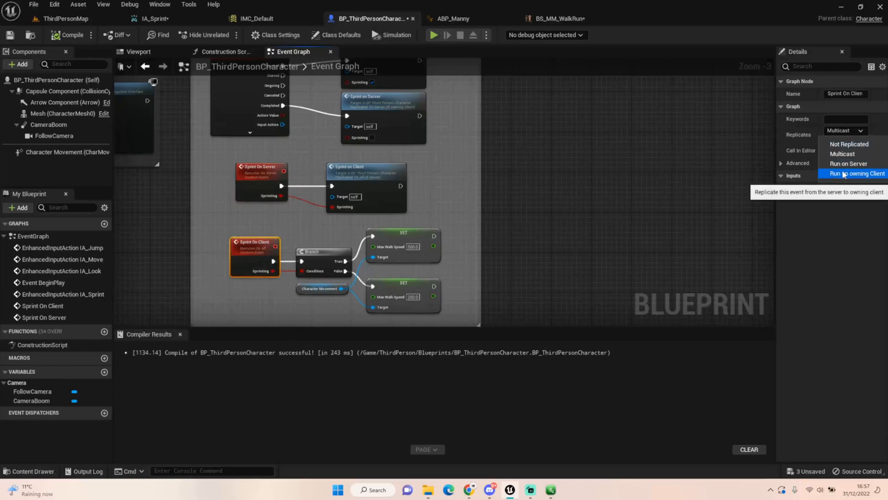
pyautogui.moveTo(858, 154)
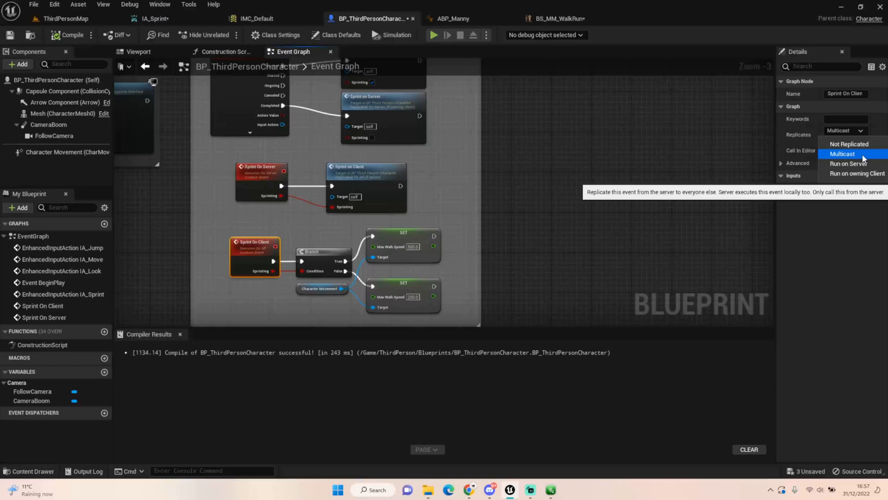
pyautogui.click(843, 154)
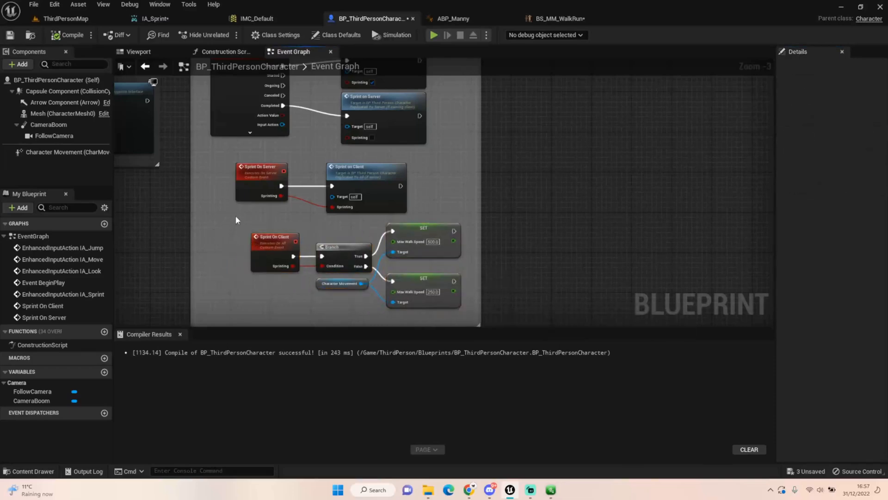
pyautogui.moveTo(387, 183)
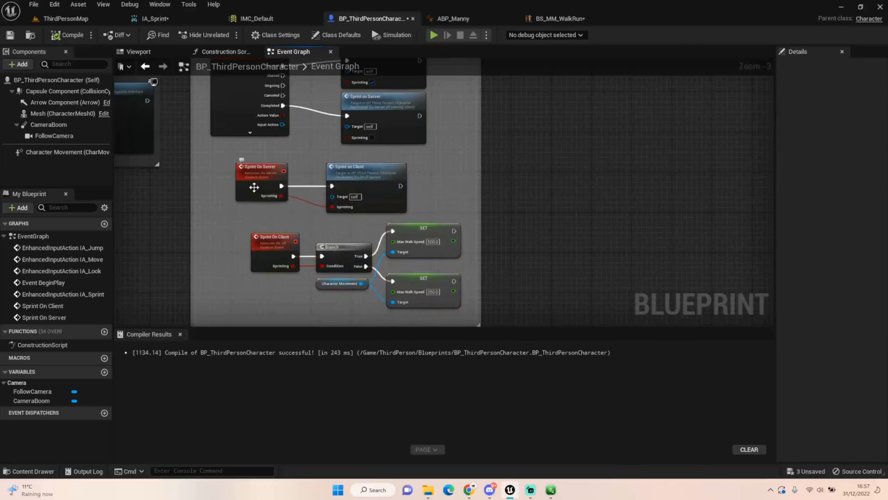
pyautogui.moveTo(204, 157)
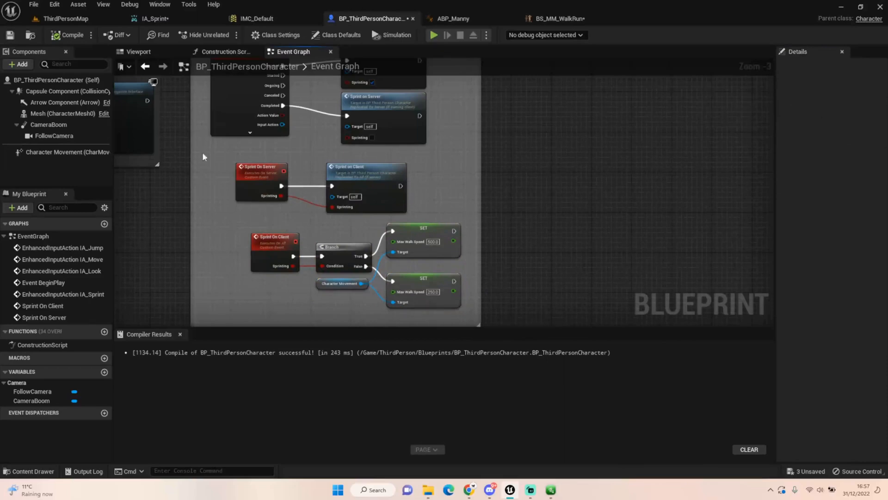
pyautogui.moveTo(353, 188)
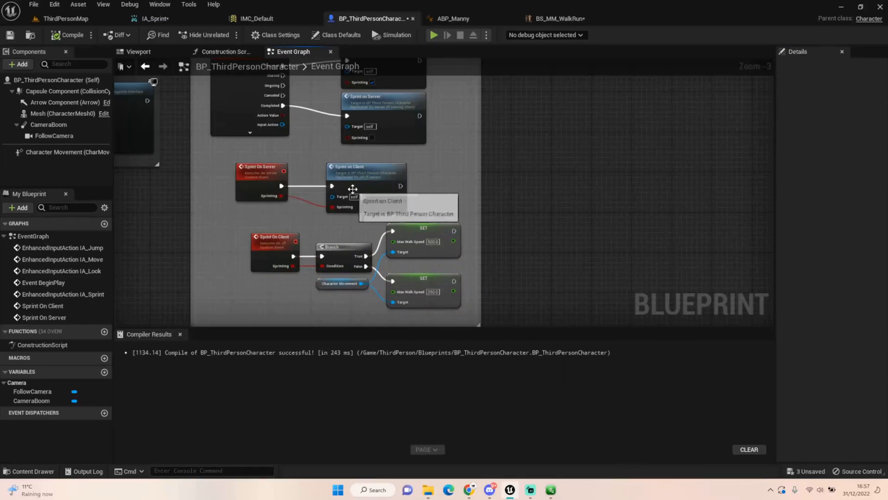
pyautogui.moveTo(234, 231)
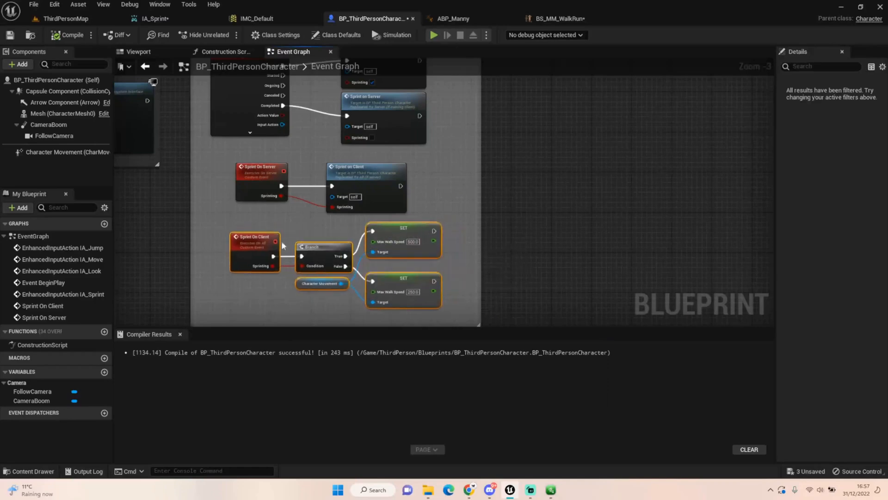
pyautogui.moveTo(284, 307)
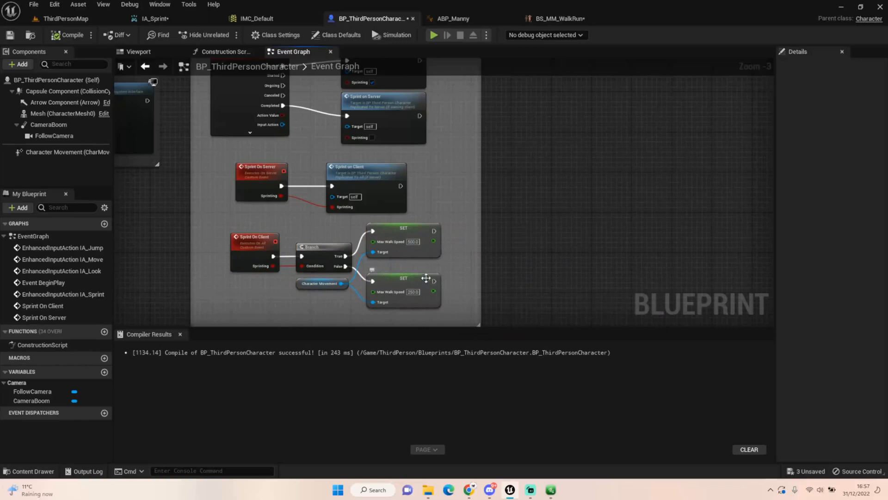
pyautogui.moveTo(402, 283)
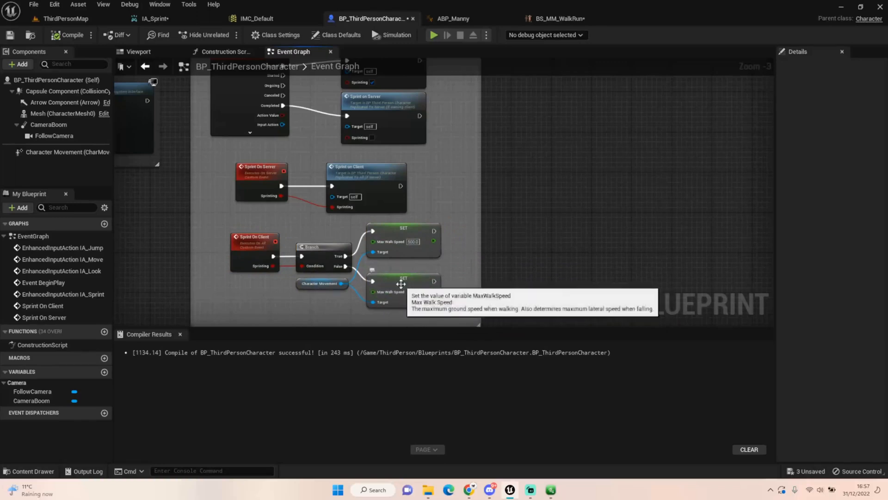
# Step: Select the Character Movement reference node in the Sprint On Client group
pyautogui.click(321, 283)
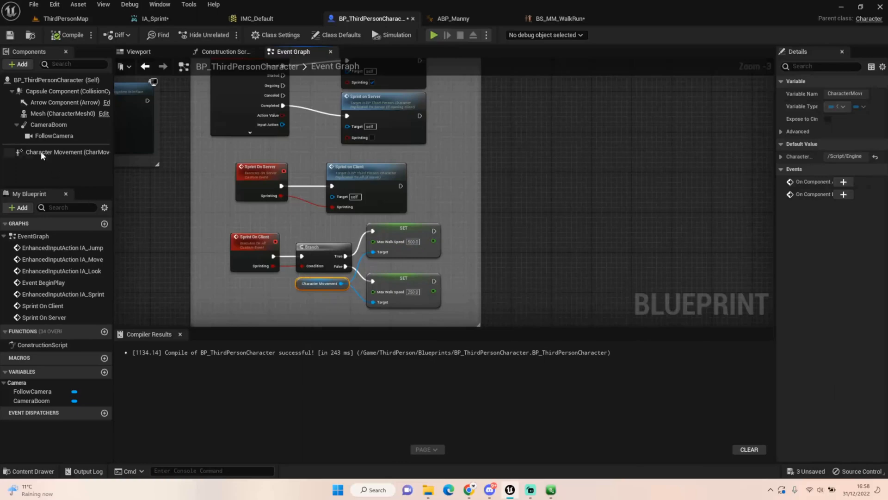
# Step: Select the Character Movement component to see its 250 cm/s Max Walk Speed
pyautogui.click(68, 152)
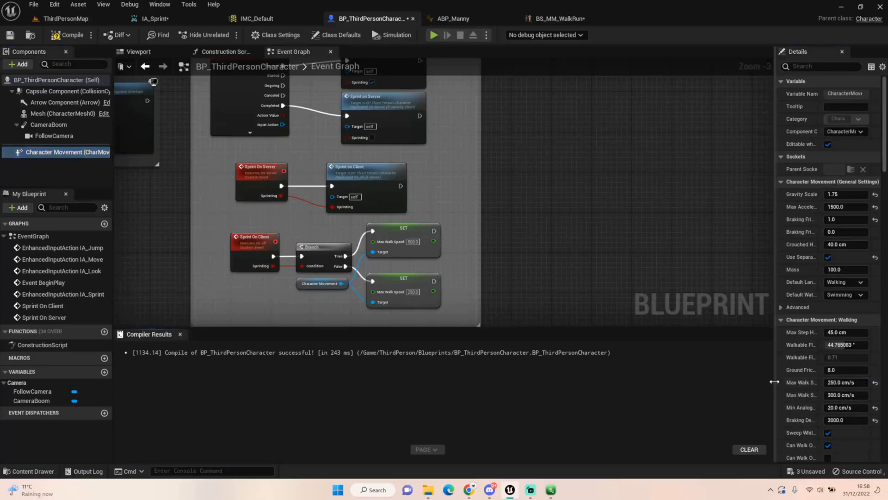
pyautogui.moveTo(246, 383)
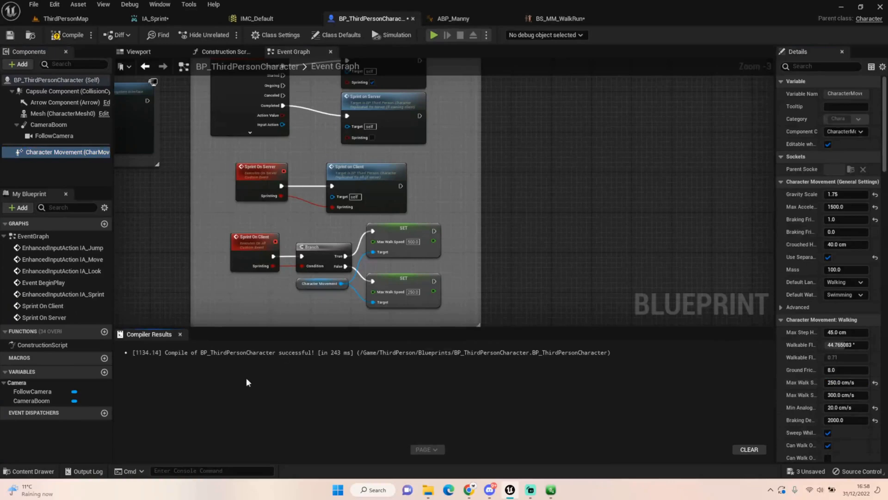
pyautogui.moveTo(372, 282)
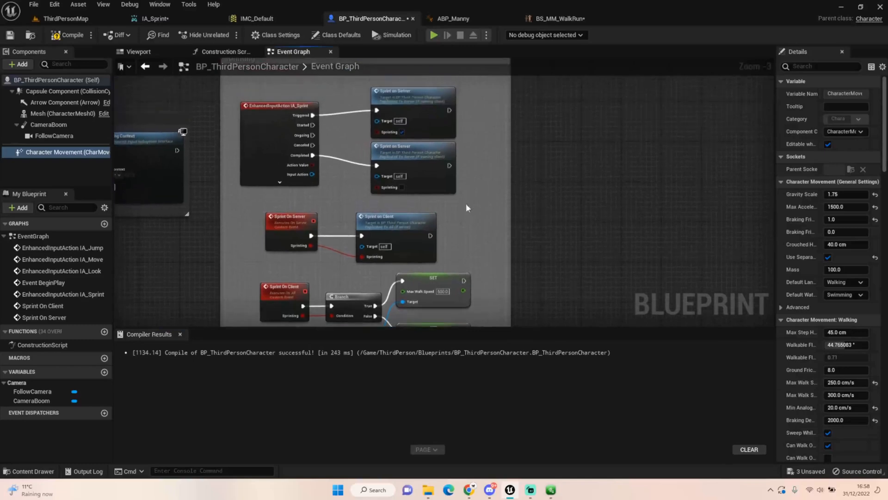
pyautogui.moveTo(303, 116)
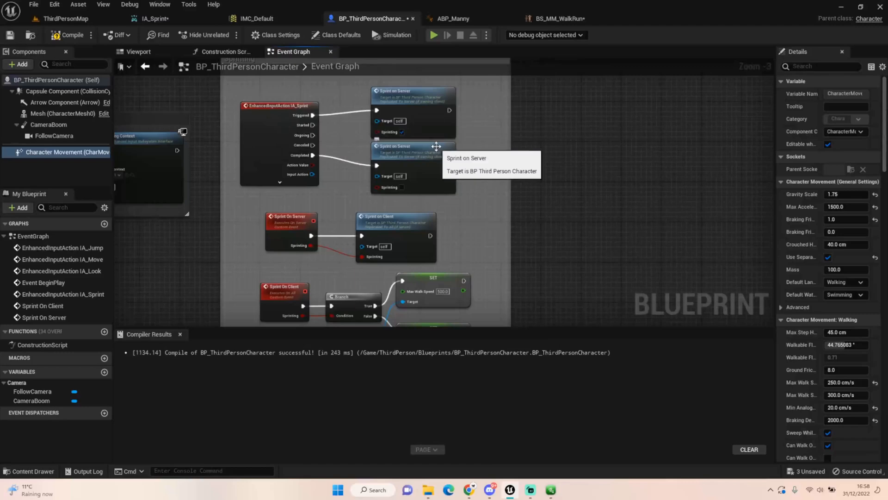
pyautogui.moveTo(447, 145)
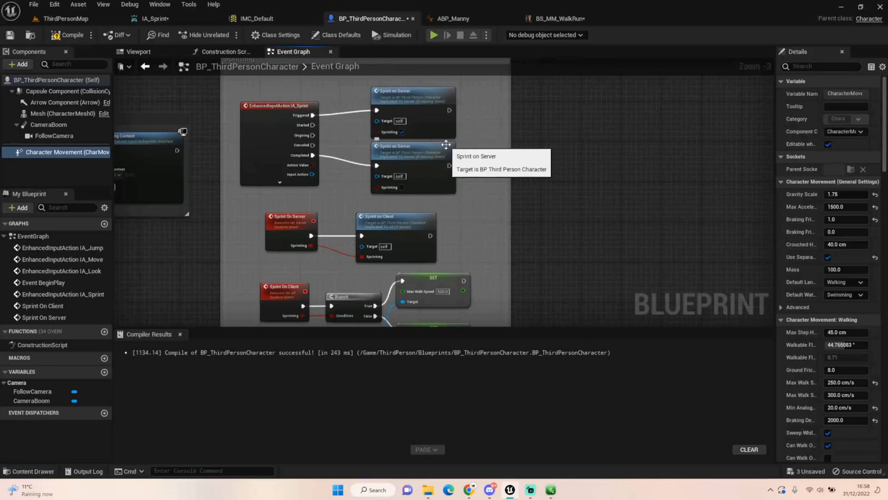
pyautogui.moveTo(348, 170)
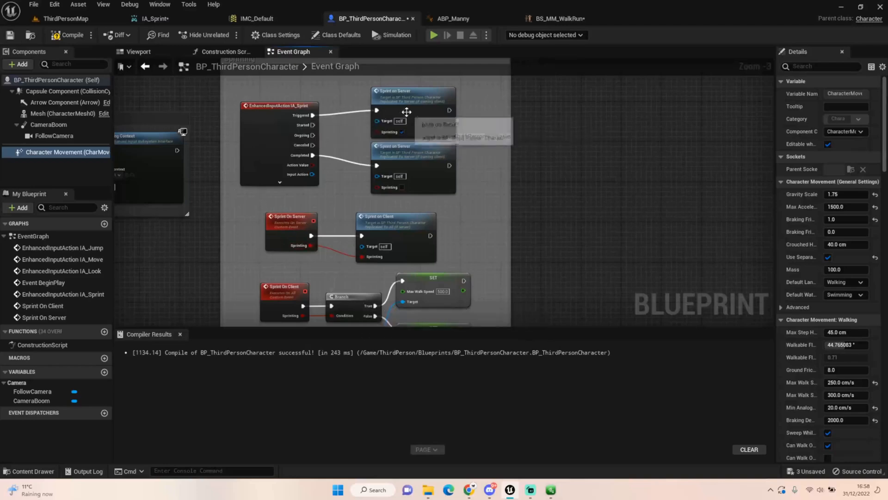
pyautogui.moveTo(228, 143)
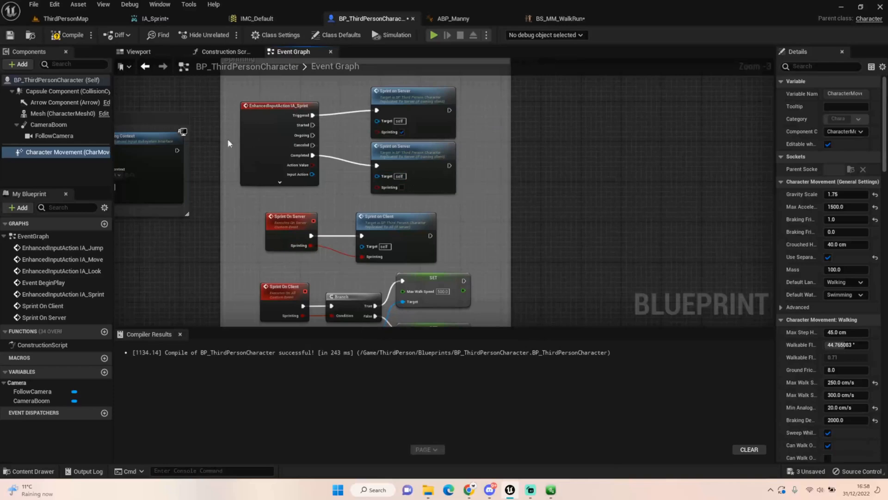
pyautogui.moveTo(401, 132)
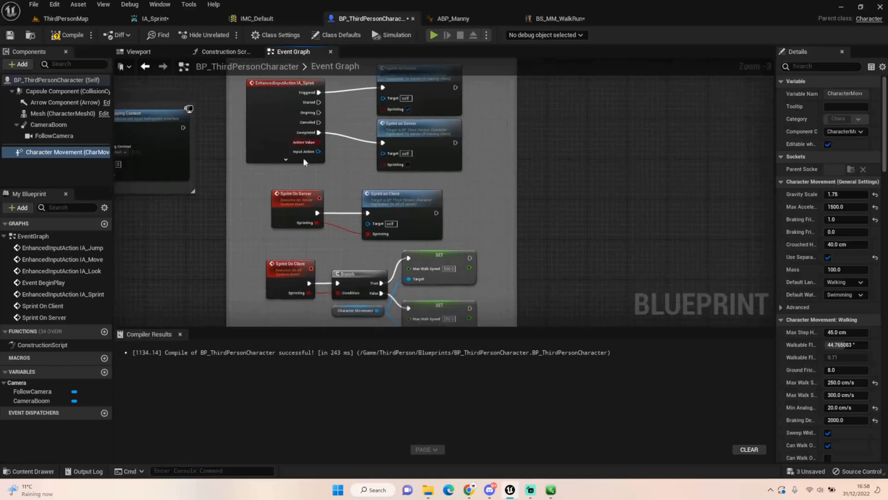
pyautogui.moveTo(246, 180)
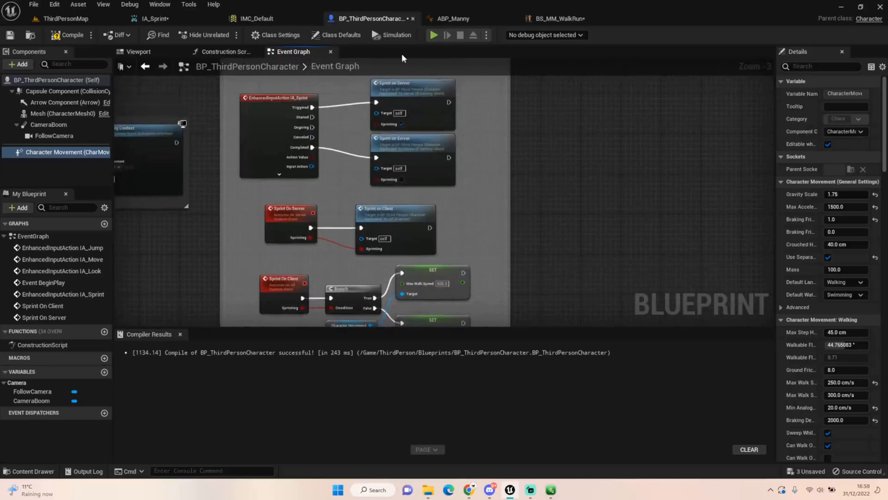
pyautogui.moveTo(594, 165)
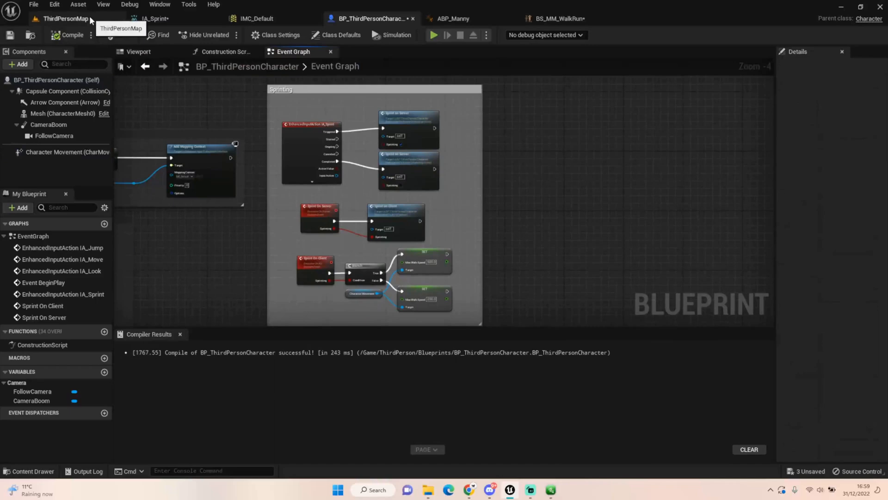
# Step: Switch to the ThirdPersonMap level and start Play to test sprinting
pyautogui.click(64, 18)
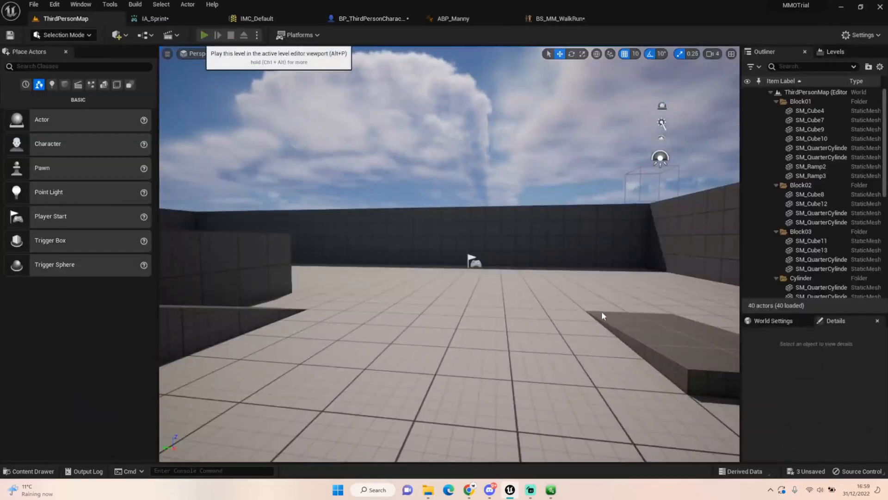
pyautogui.click(204, 35)
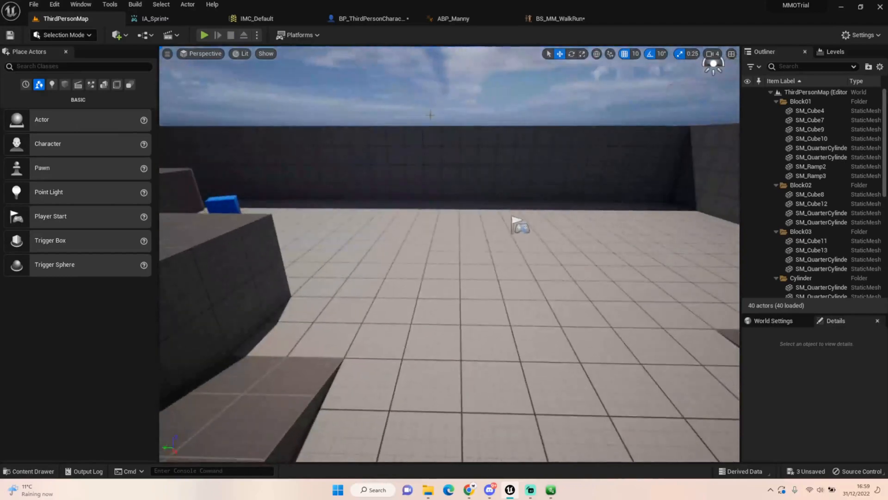
# Step: Return to the BP_ThirdPersonCharacter graph and zoom in on the Sprinting nodes
pyautogui.click(371, 18)
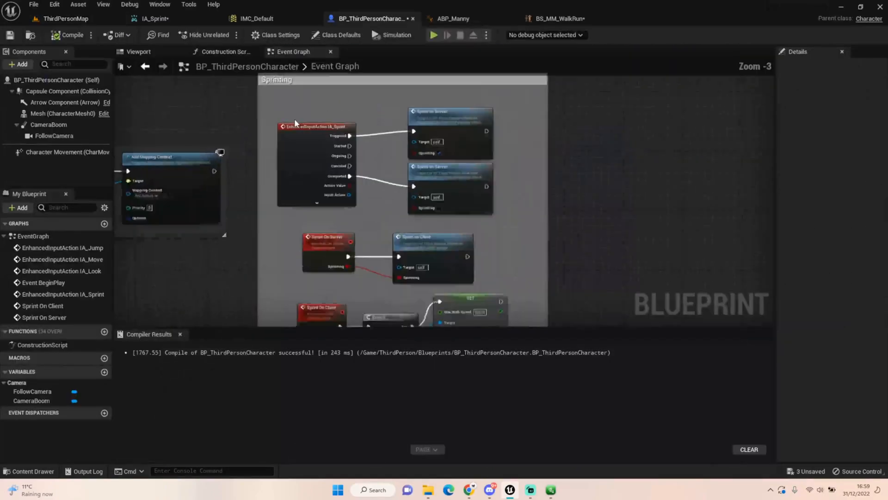
pyautogui.scroll(3)
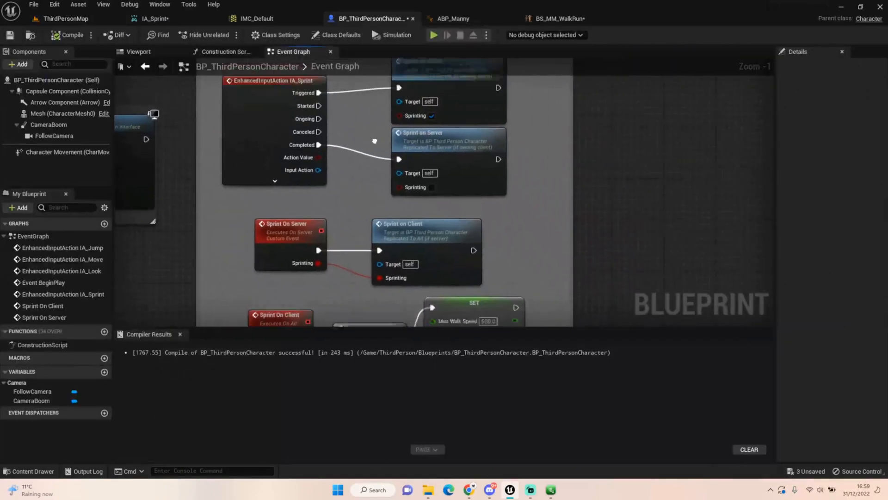
pyautogui.scroll(-3)
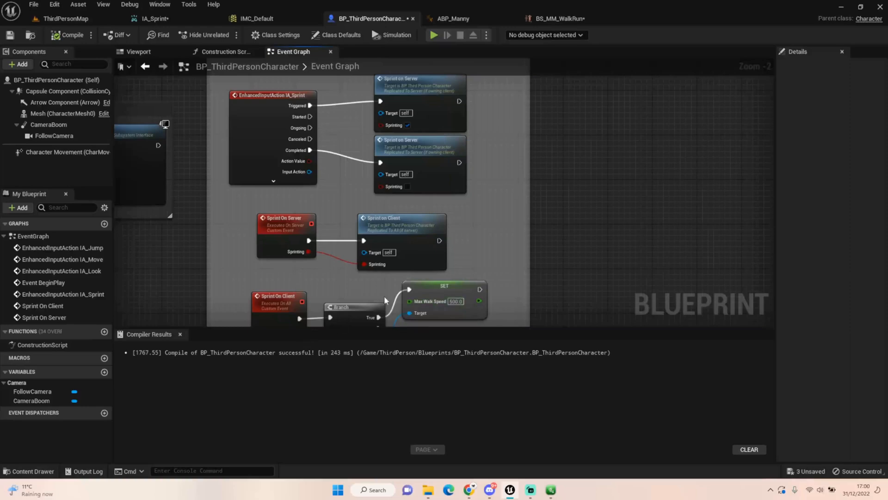
pyautogui.moveTo(516, 283)
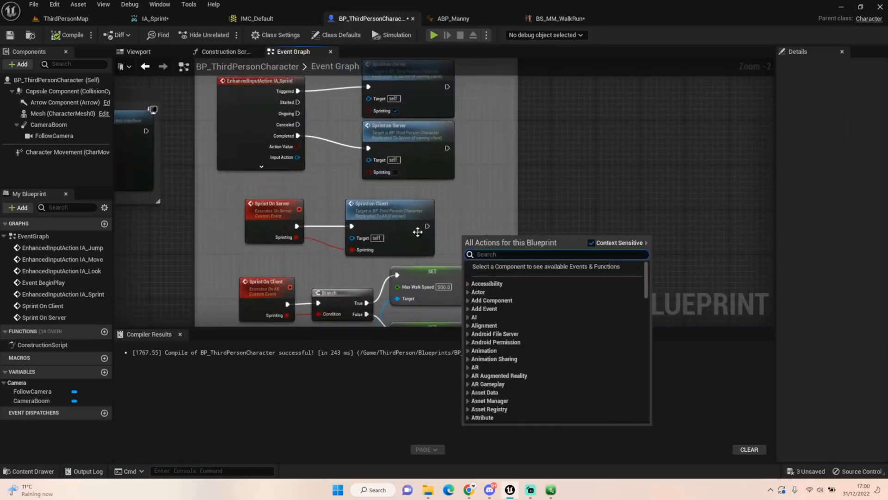
pyautogui.click(320, 253)
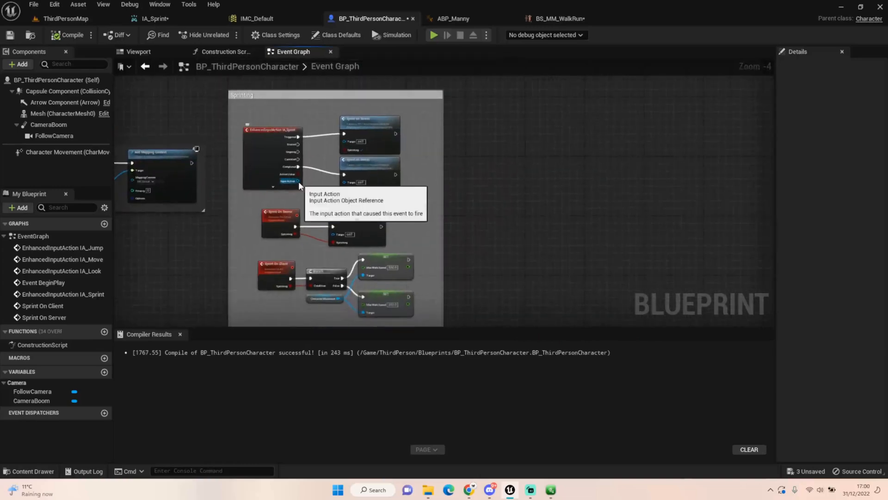
pyautogui.moveTo(304, 307)
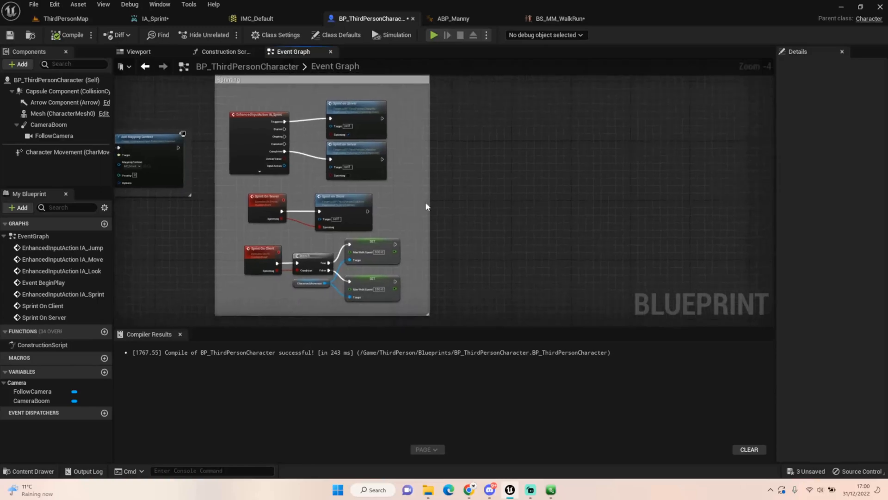
pyautogui.moveTo(426, 182)
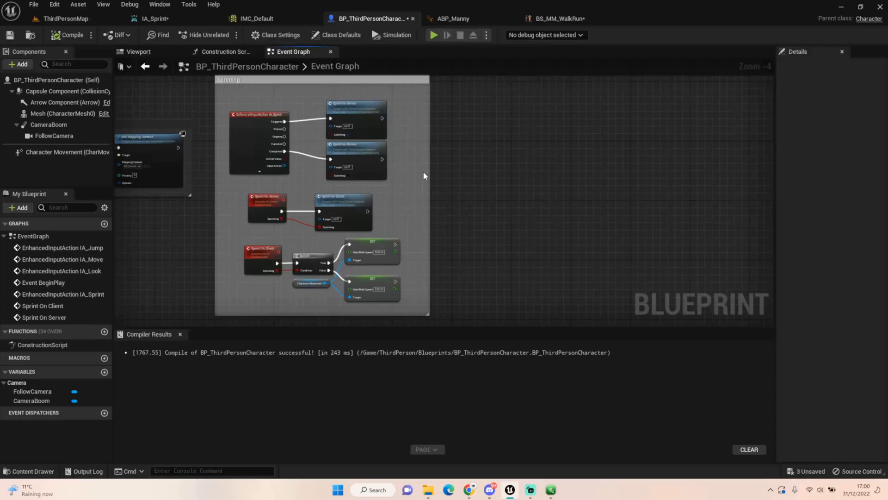
pyautogui.moveTo(246, 217)
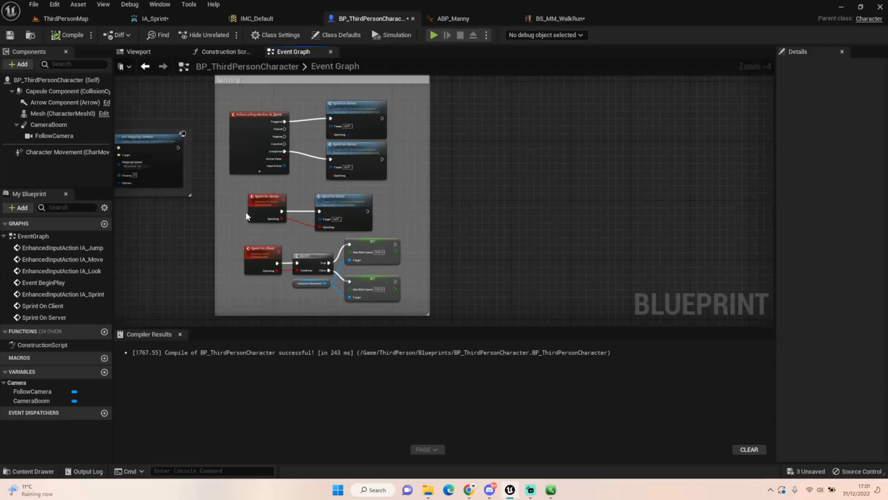
pyautogui.moveTo(444, 106)
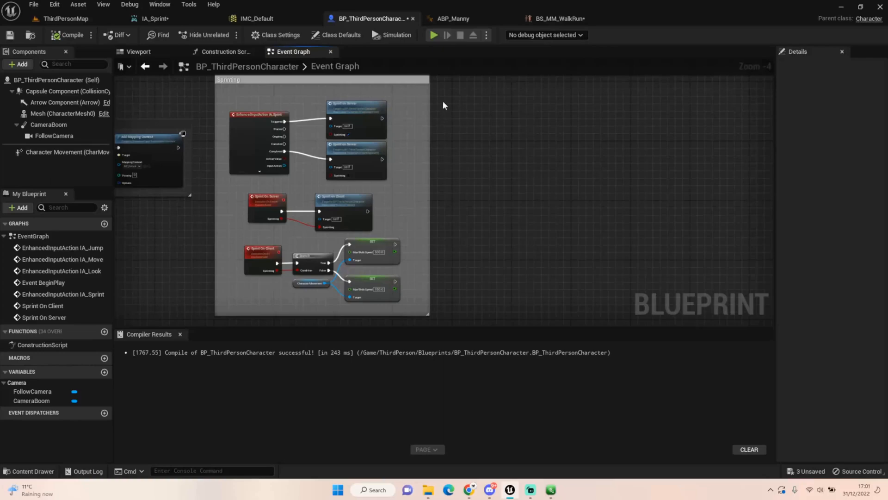
pyautogui.moveTo(516, 314)
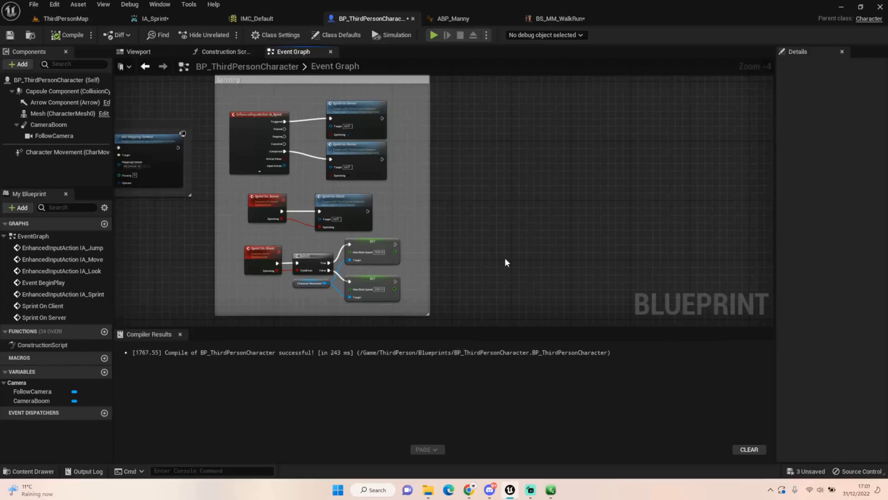
pyautogui.moveTo(446, 229)
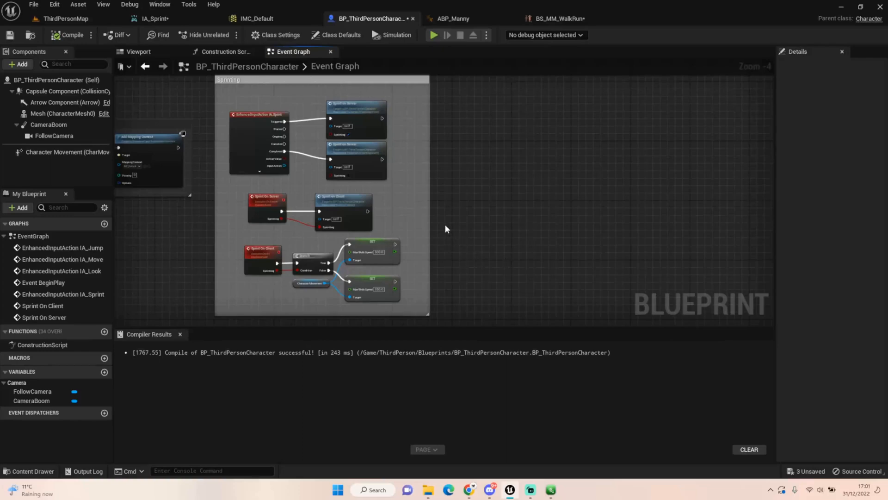
pyautogui.moveTo(230, 211)
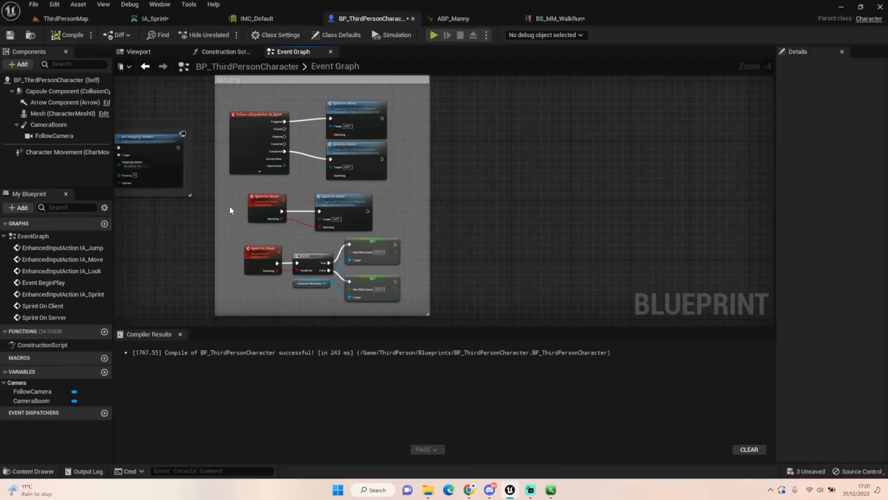
pyautogui.moveTo(293, 205)
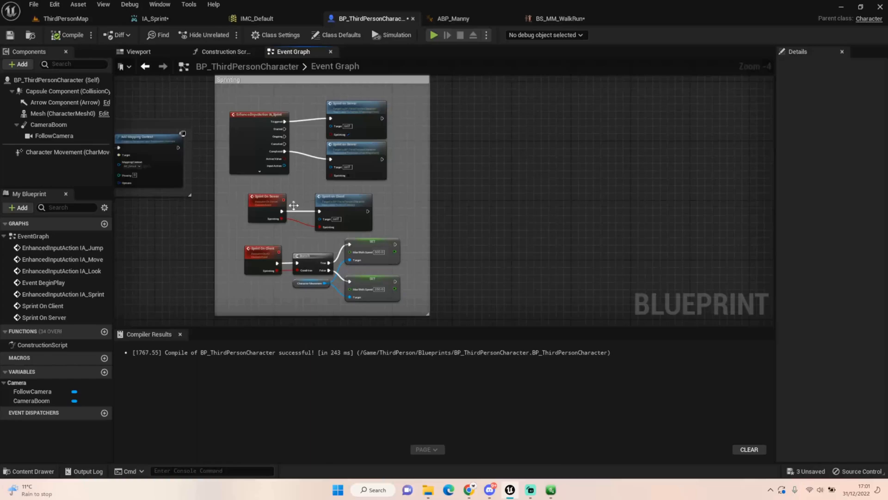
pyautogui.moveTo(267, 203)
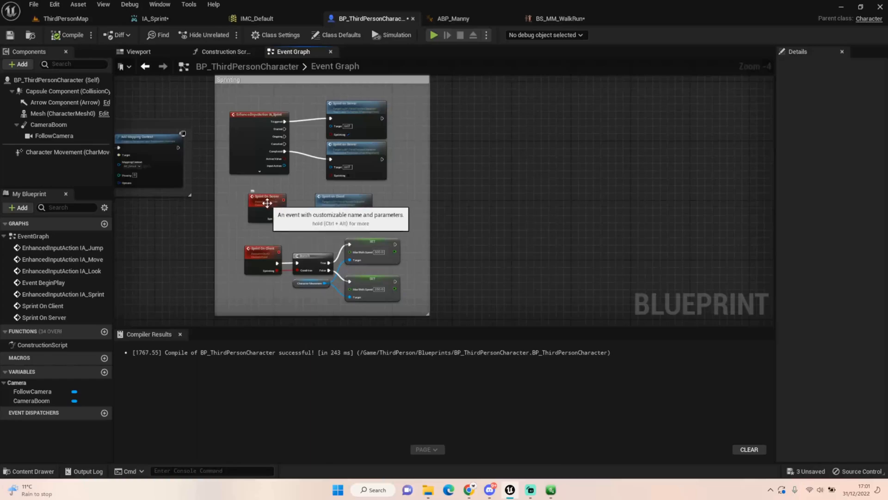
pyautogui.click(267, 202)
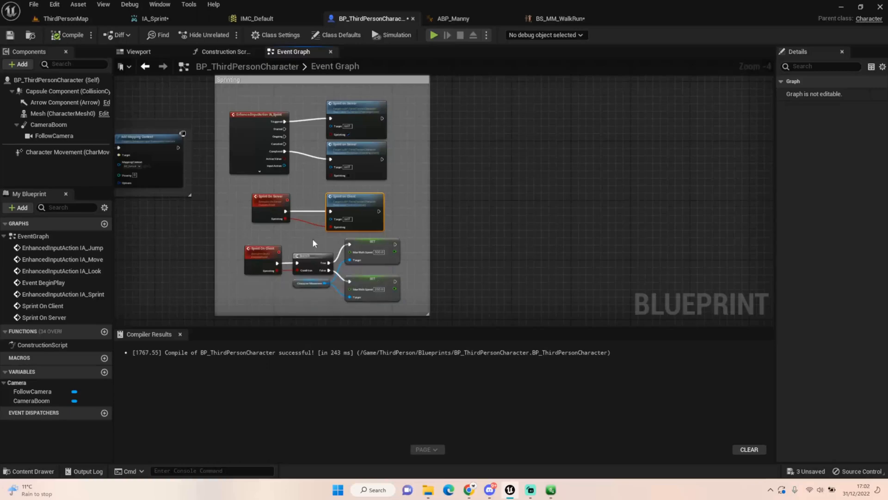
pyautogui.moveTo(297, 243)
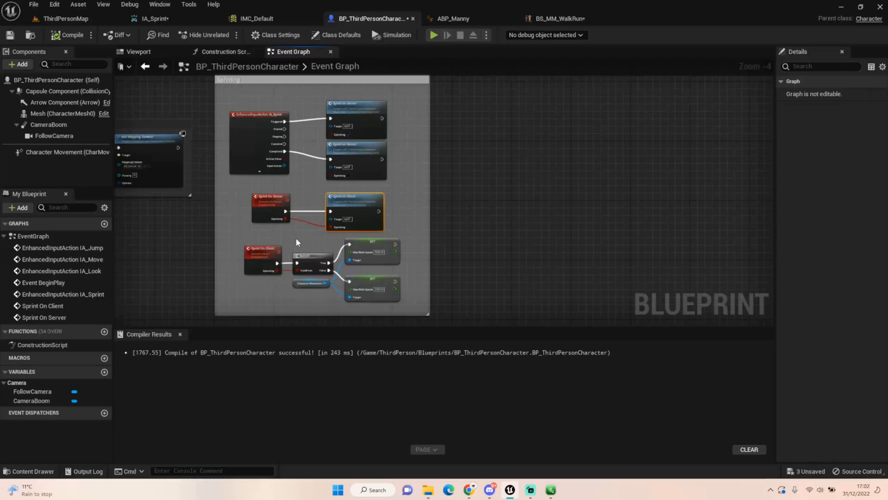
pyautogui.moveTo(244, 246)
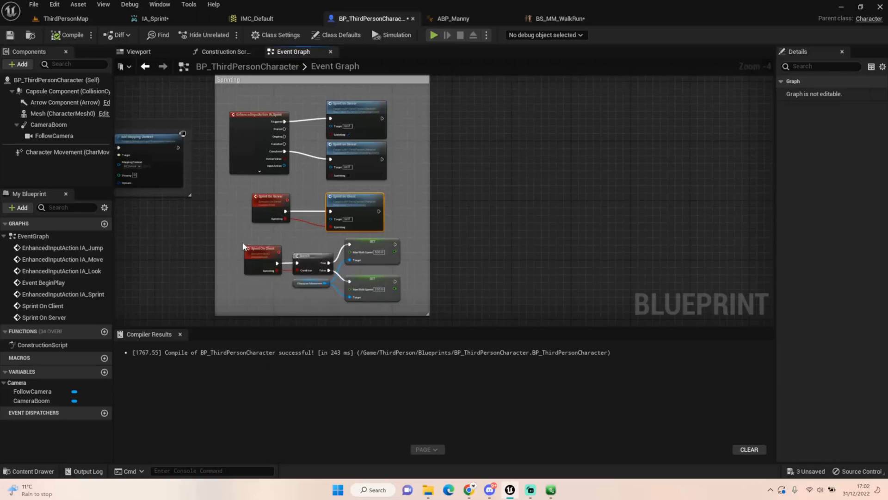
pyautogui.moveTo(270, 215)
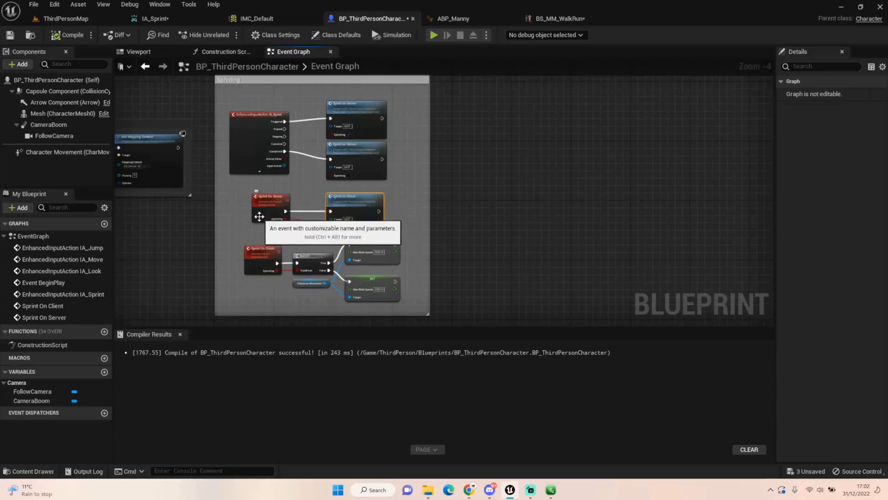
pyautogui.moveTo(240, 209)
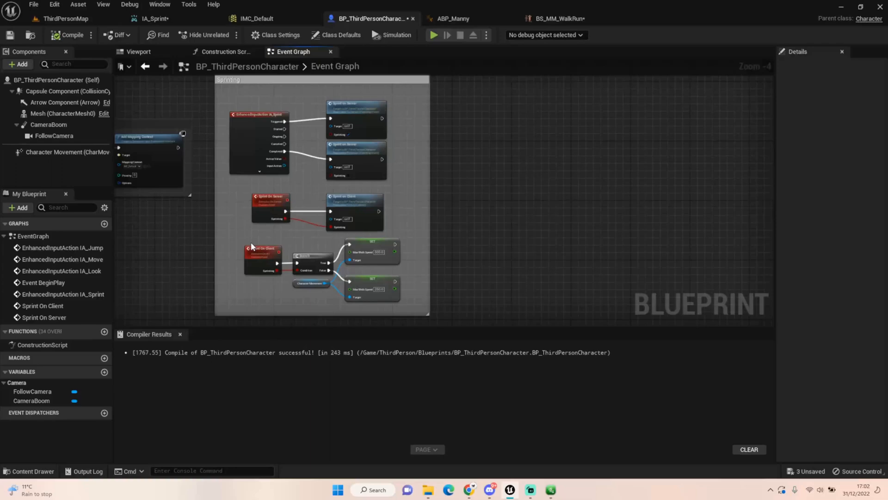
pyautogui.moveTo(256, 248)
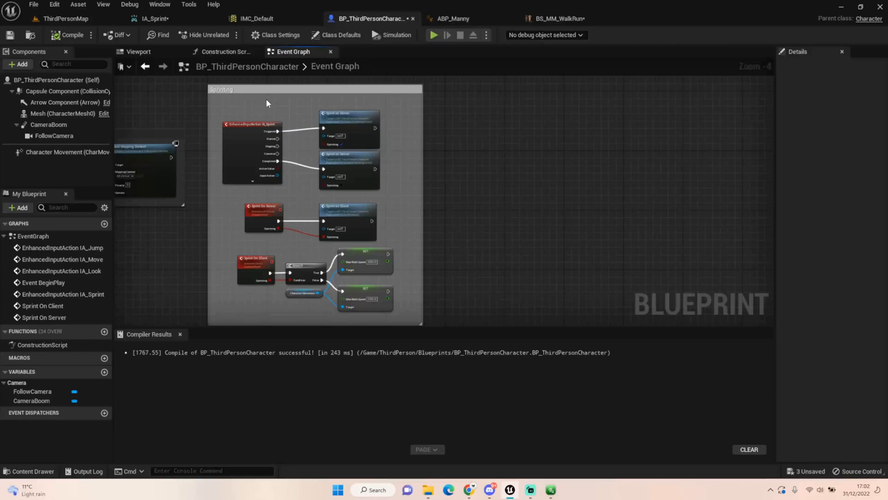
pyautogui.scroll(-3)
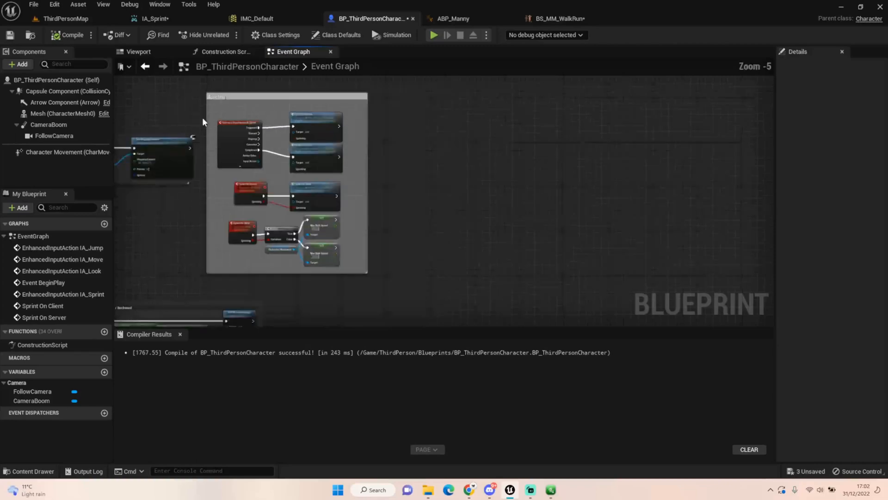
pyautogui.scroll(3)
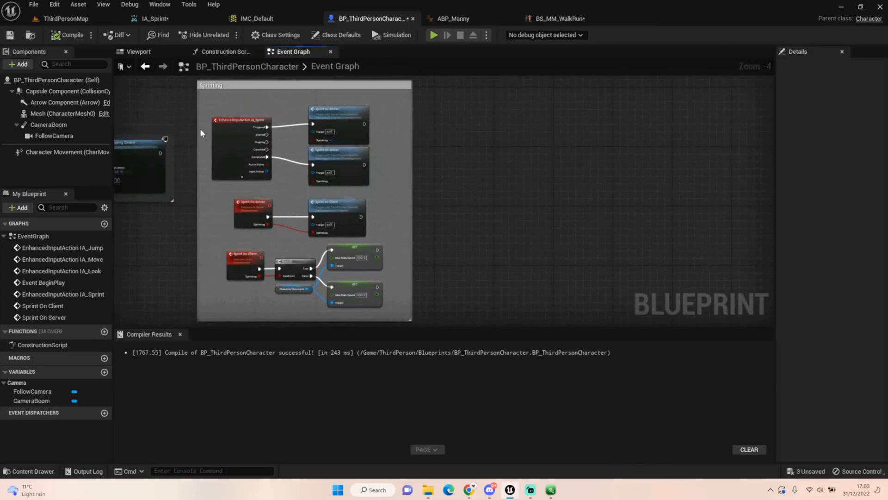
pyautogui.moveTo(205, 131)
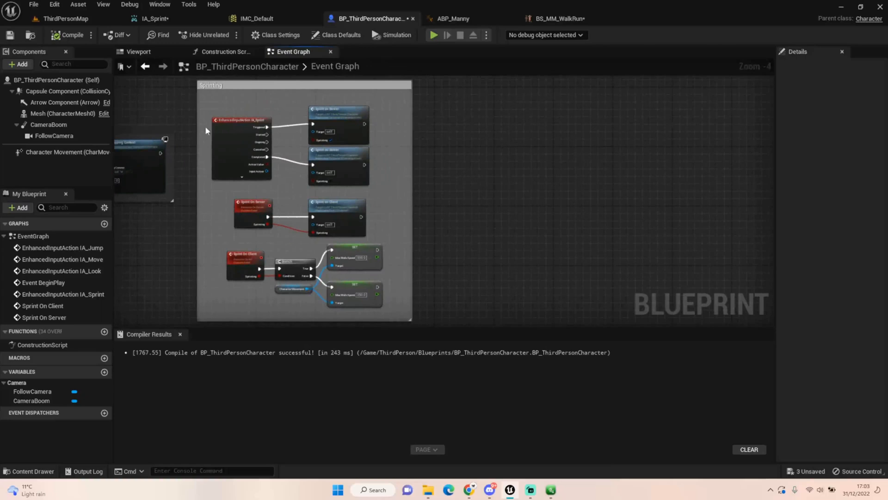
pyautogui.moveTo(191, 114)
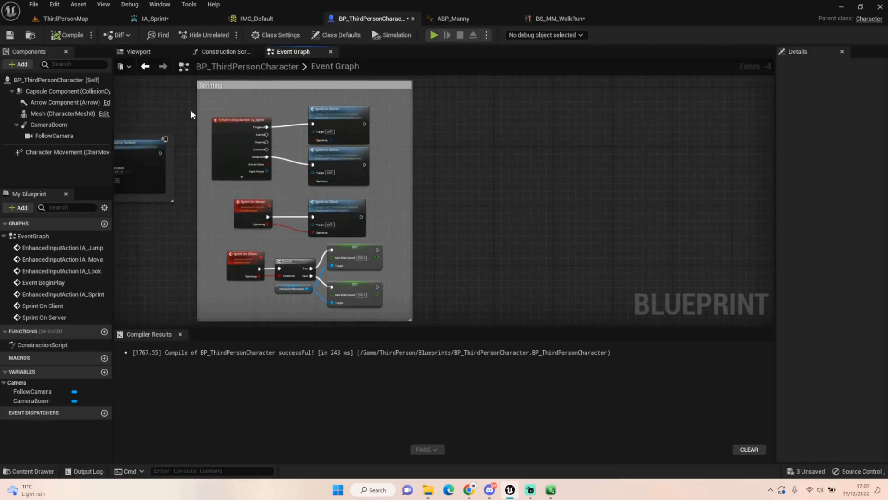
pyautogui.moveTo(188, 102)
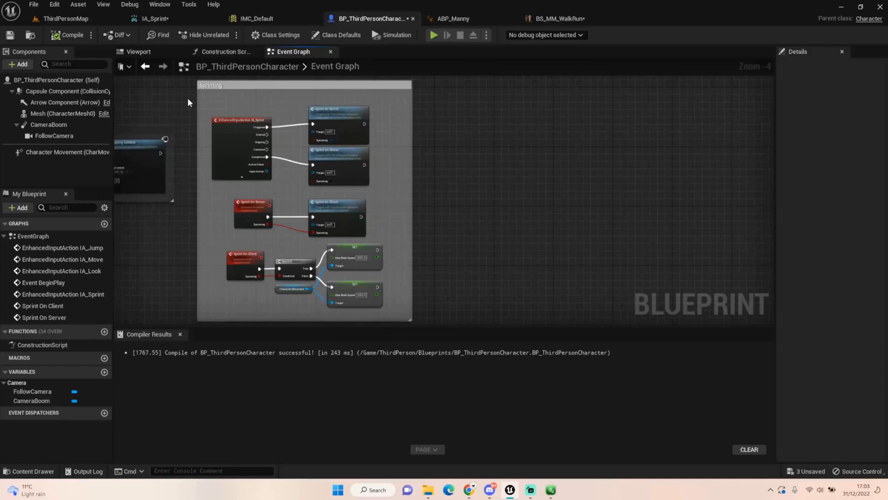
pyautogui.moveTo(227, 94)
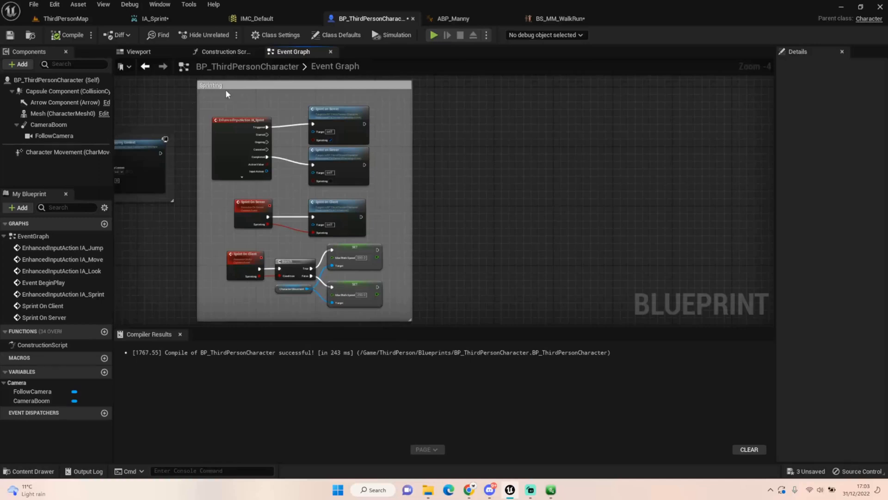
pyautogui.moveTo(194, 115)
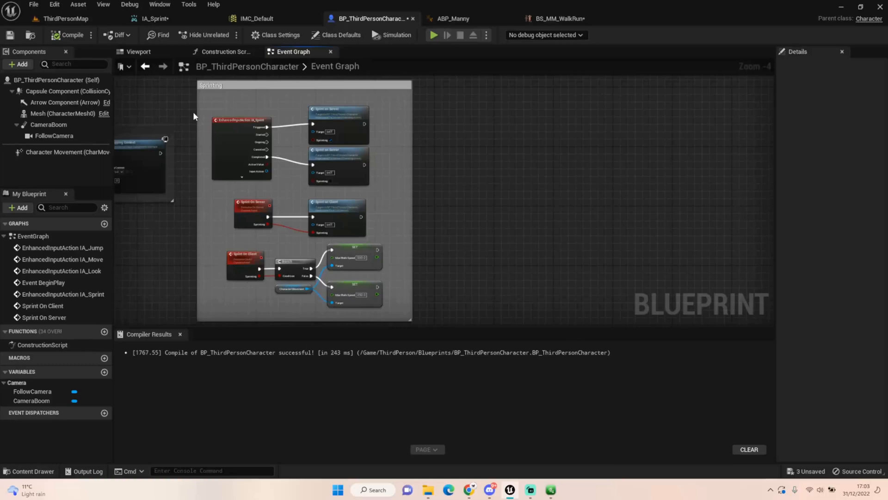
pyautogui.moveTo(138, 108)
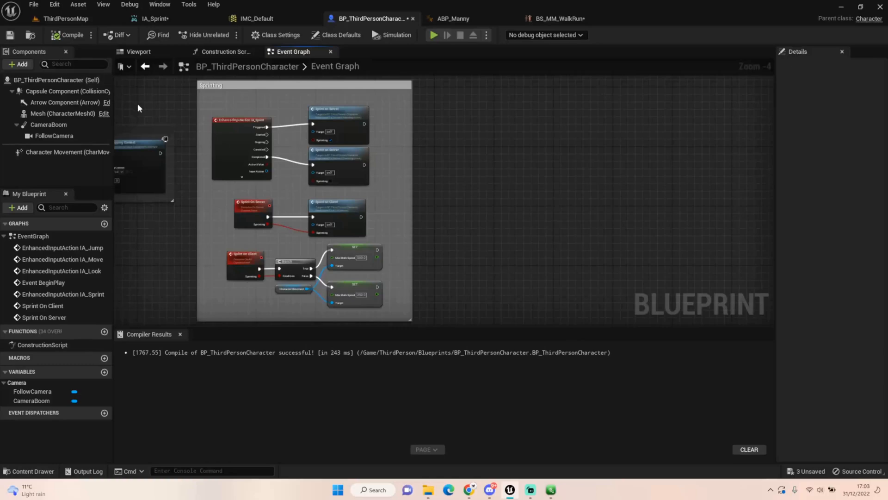